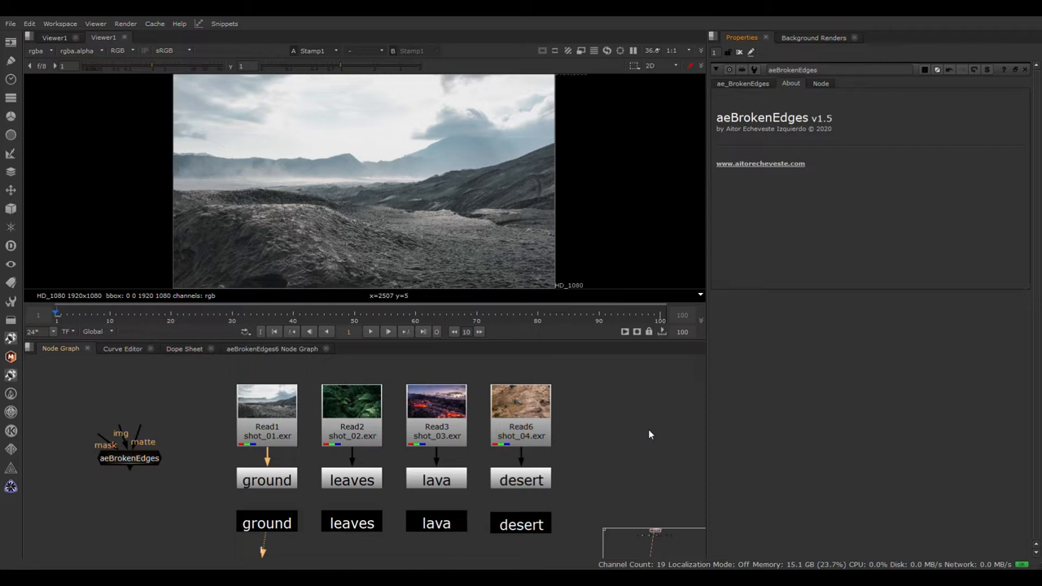
mouse_move(752, 153)
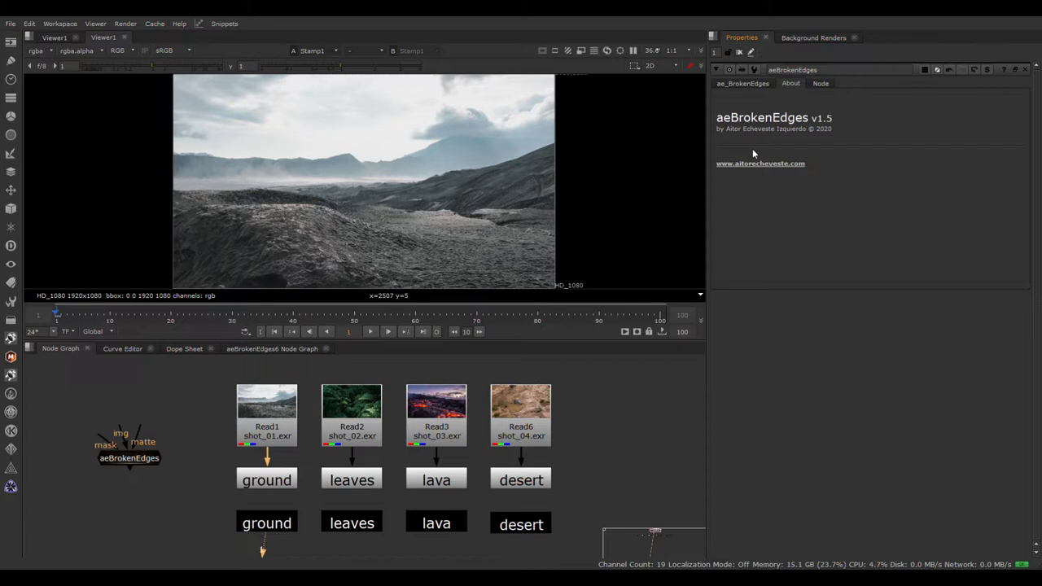
Switch aeBrokenEdges method to darkness with size 48.6 and tolerance 0.14.
left_click(821, 84)
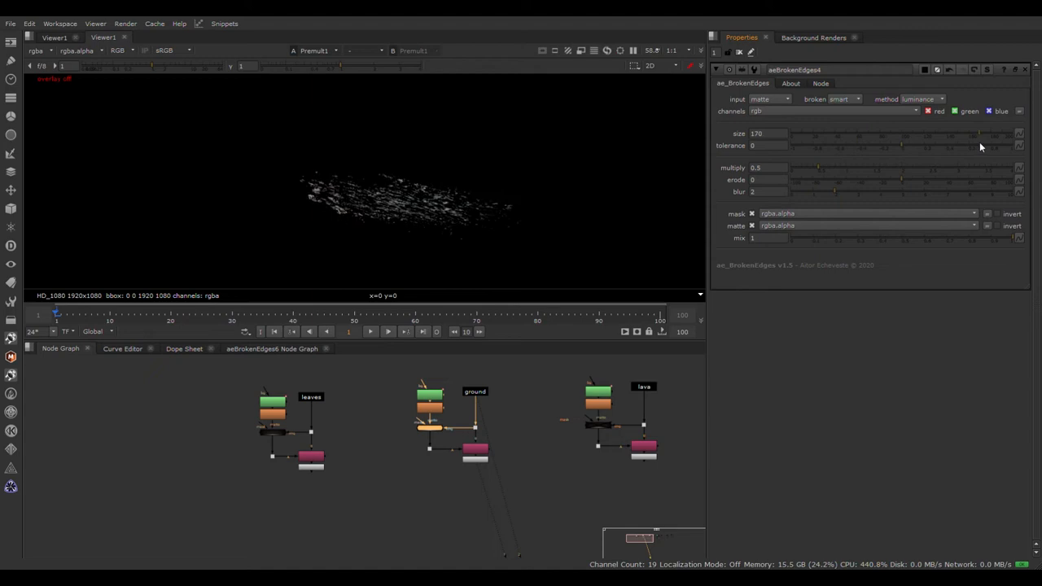
left_click(922, 99)
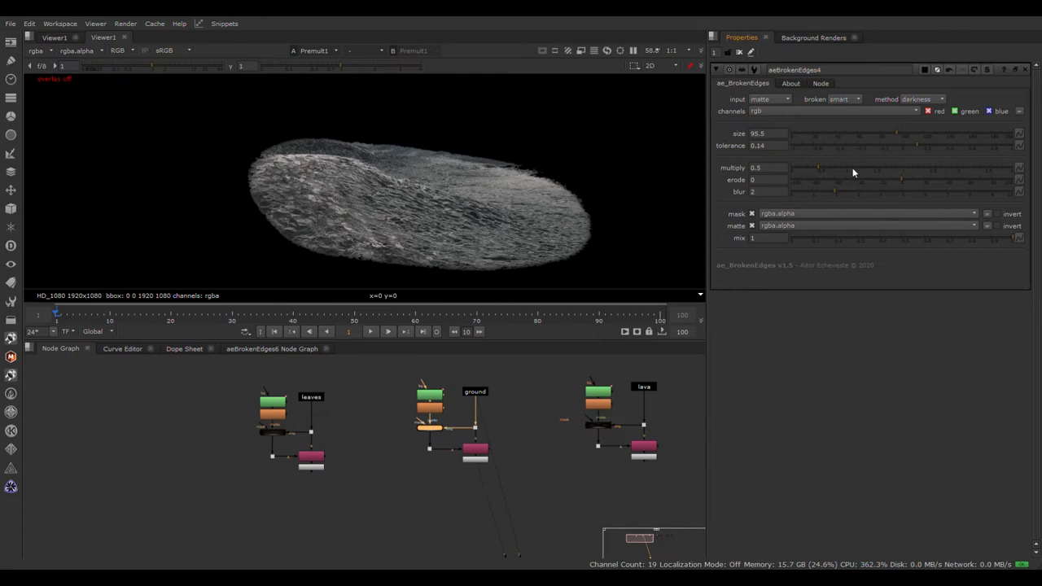